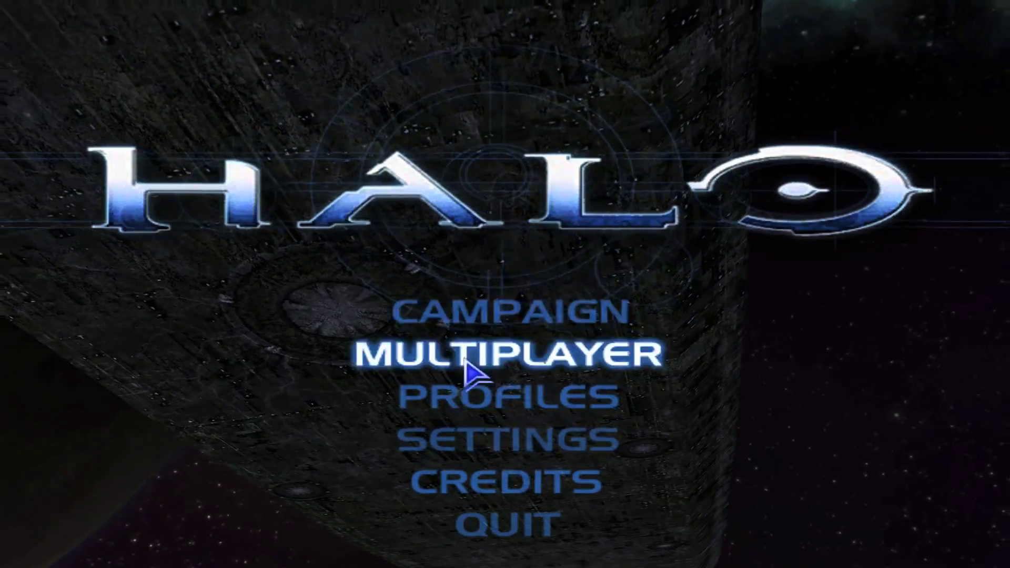
Enter Multiplayer, view the empty internet server list, and back out to the multiplayer menu
click(512, 354)
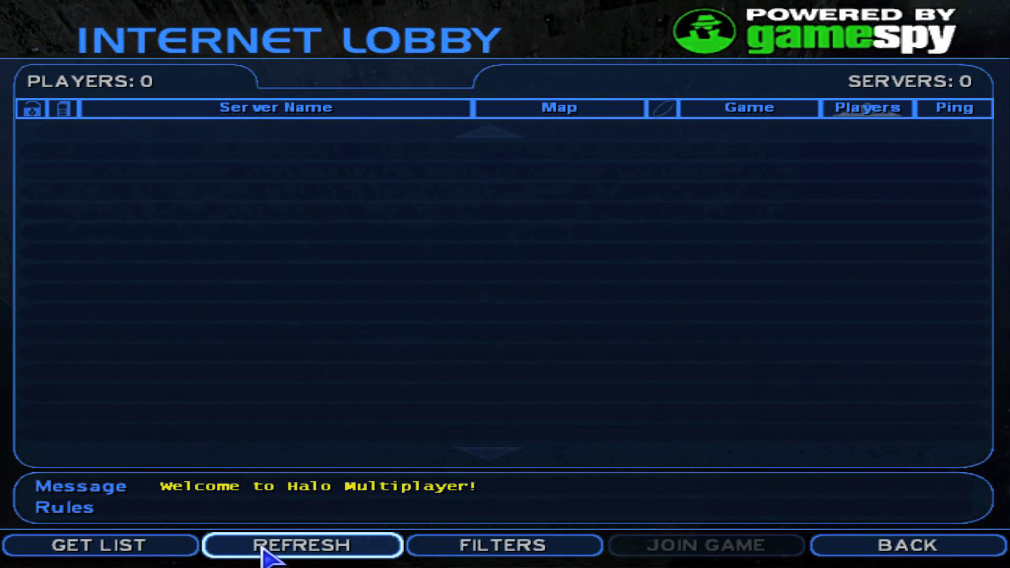
mouse_move(773, 546)
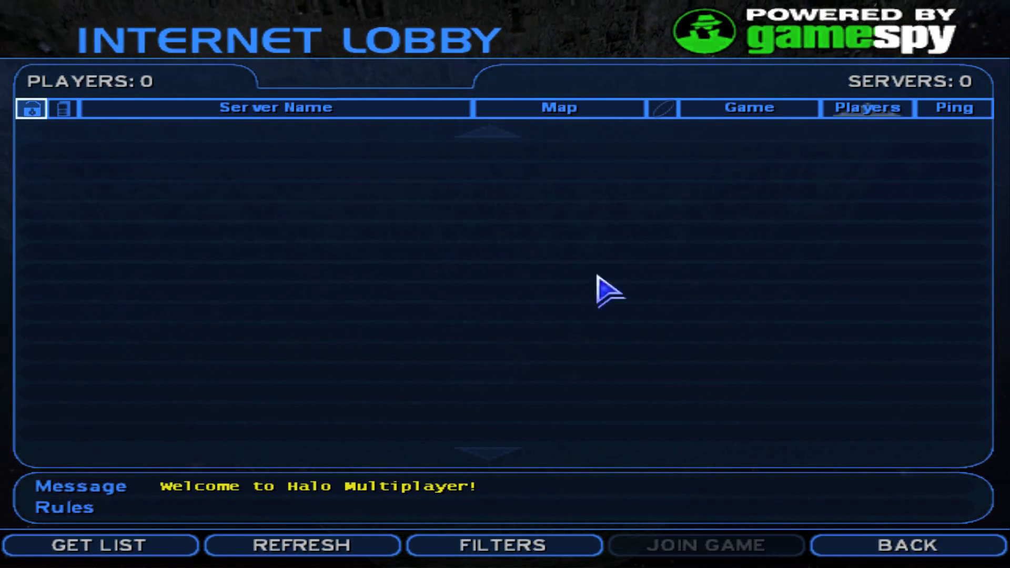
click(894, 545)
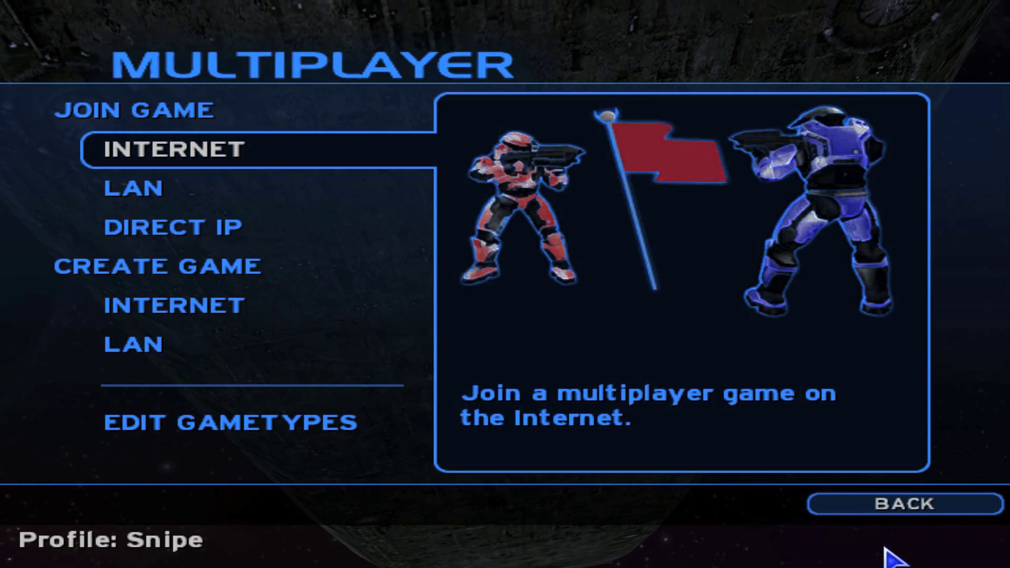
mouse_move(902, 504)
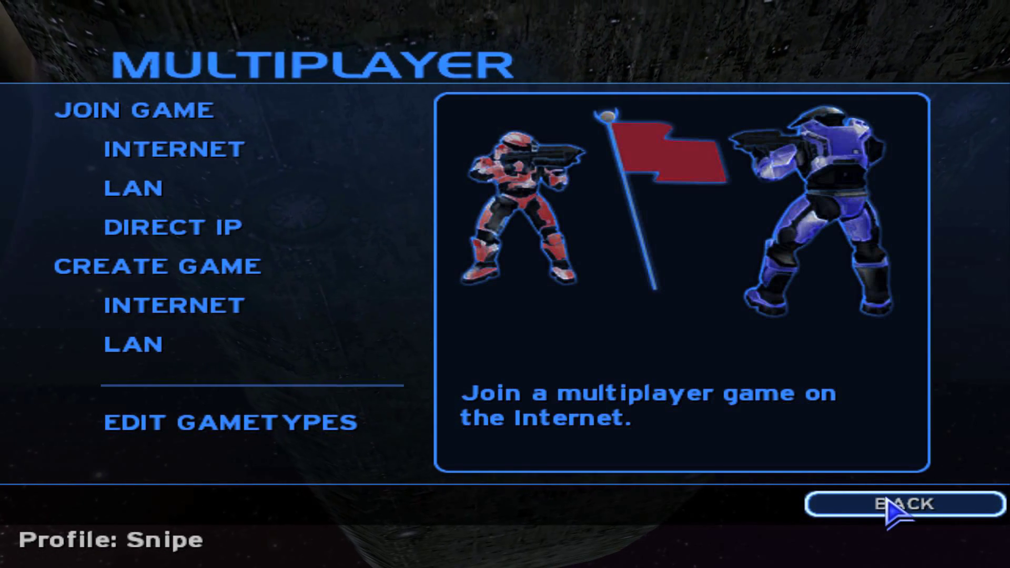
Return to Halo's main menu and confirm quitting the game
click(903, 504)
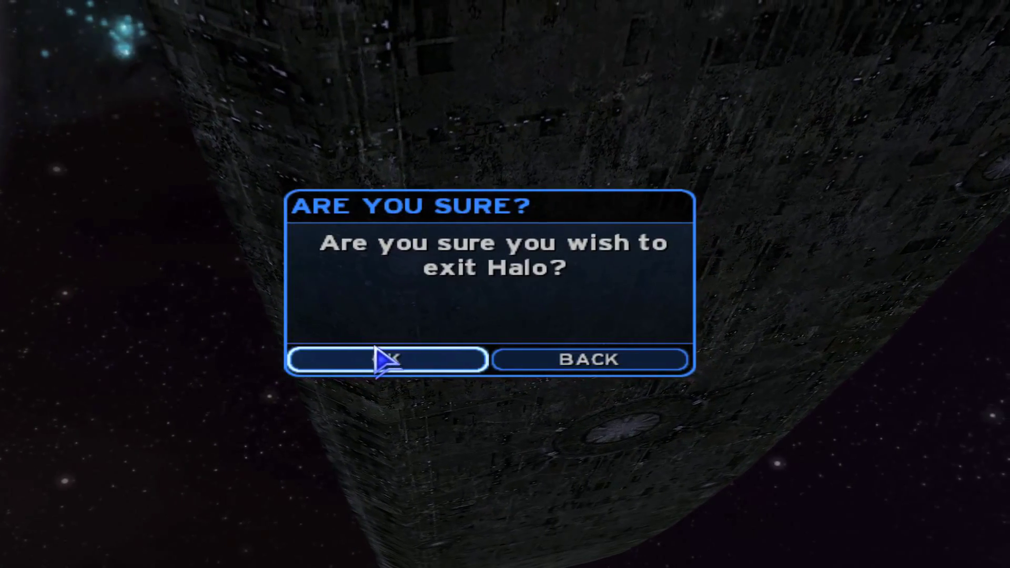
click(386, 360)
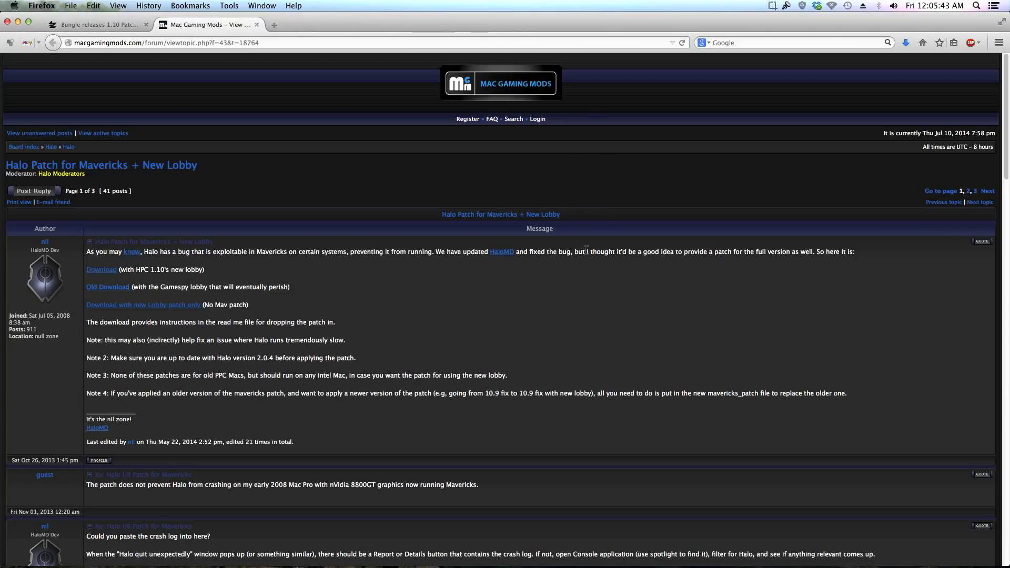
mouse_move(496, 124)
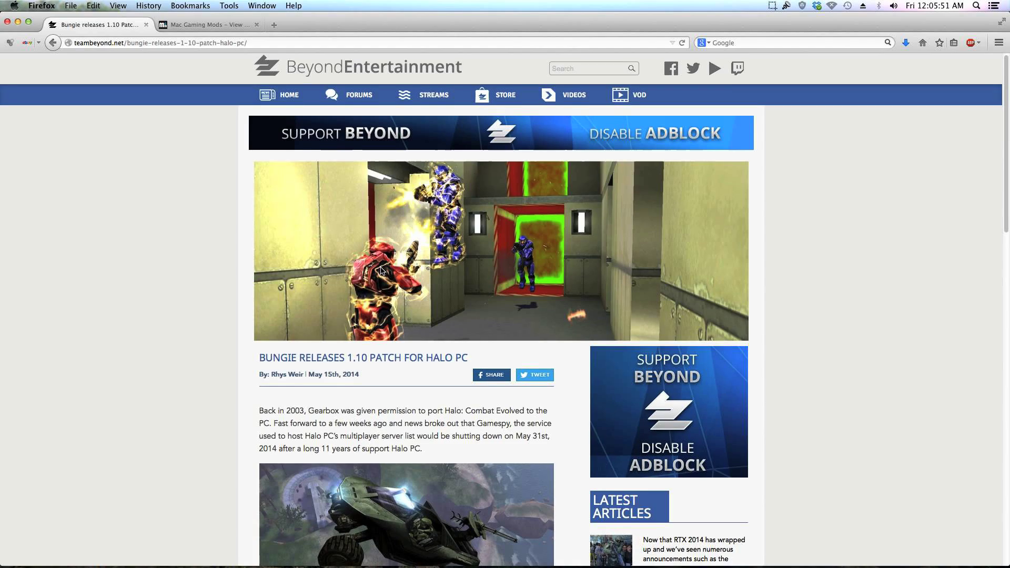
Save the Halo PC 1.0.10 patch from the article's Download Links, then return to the Mac Gaming Mods thread
scroll(down, 3)
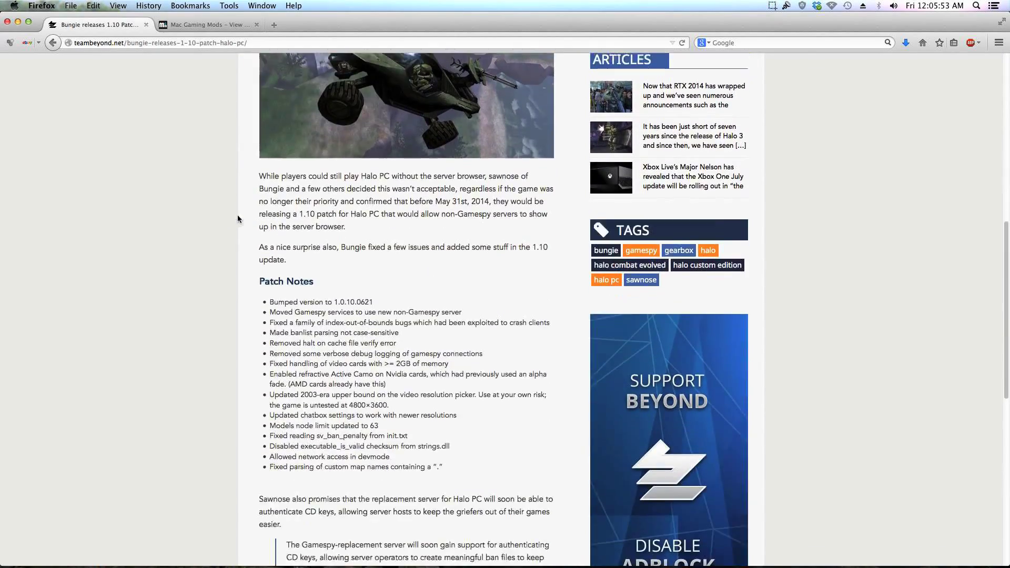
scroll(down, 3)
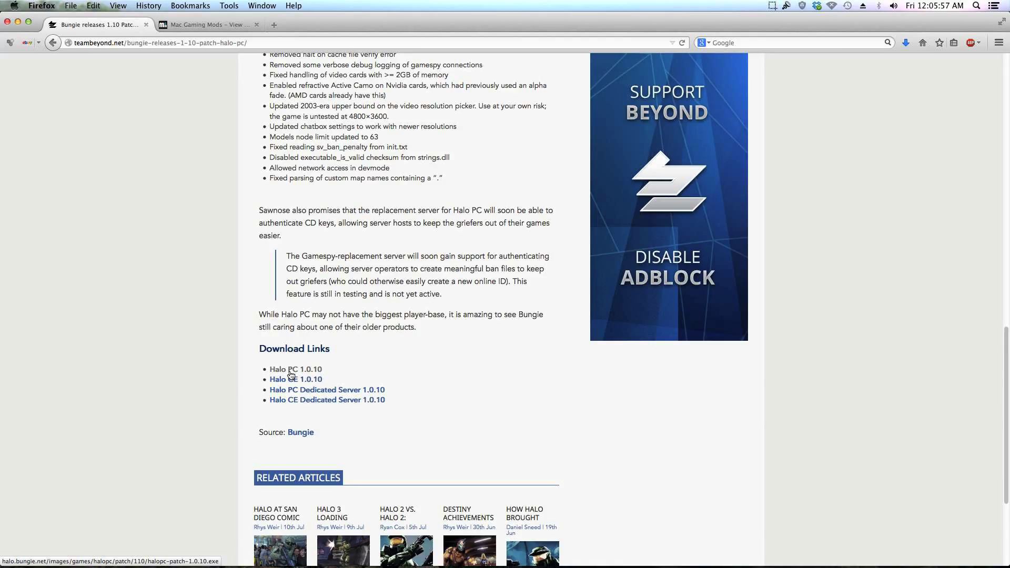
click(283, 370)
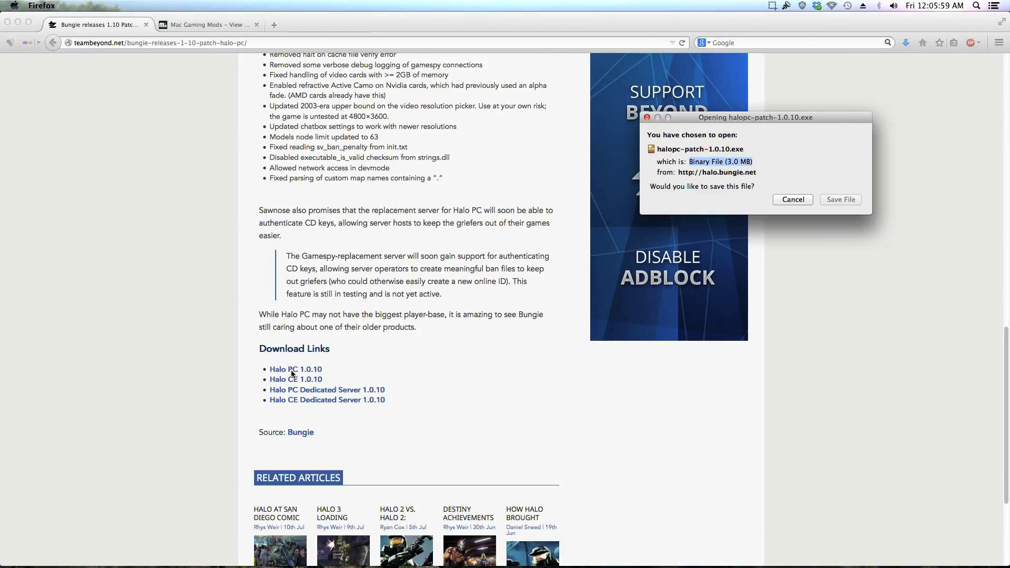
click(793, 200)
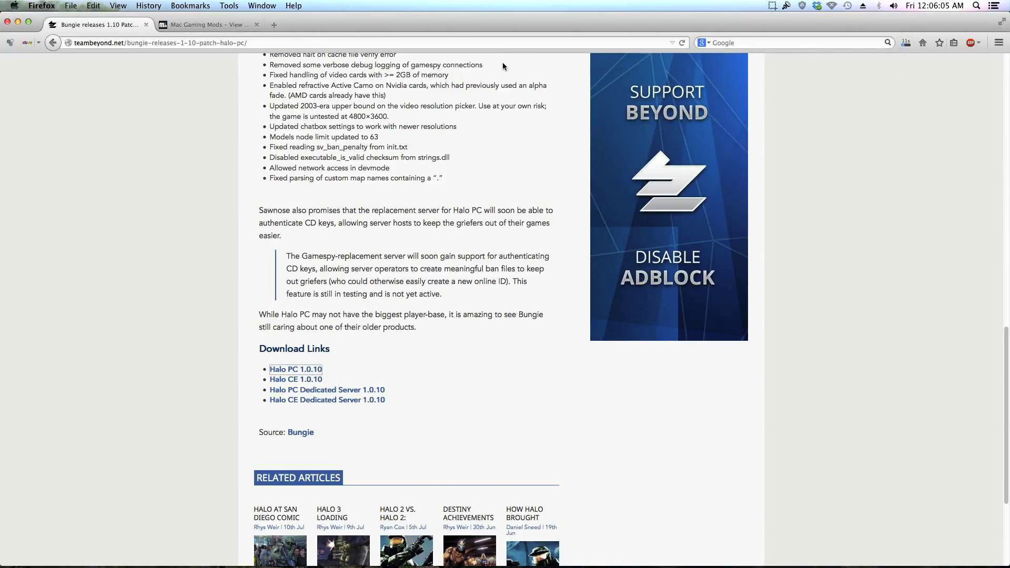
click(207, 24)
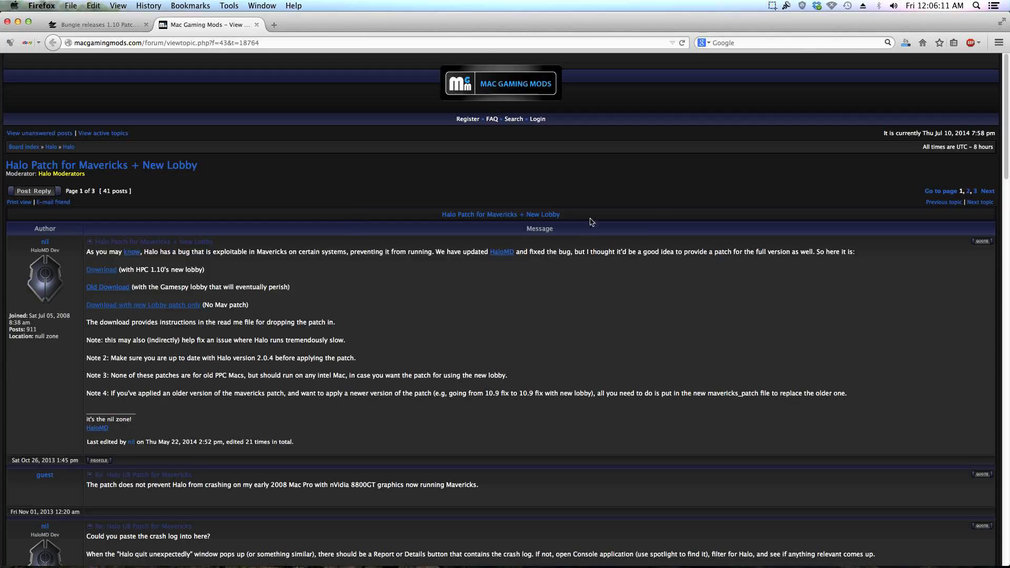
mouse_move(137, 269)
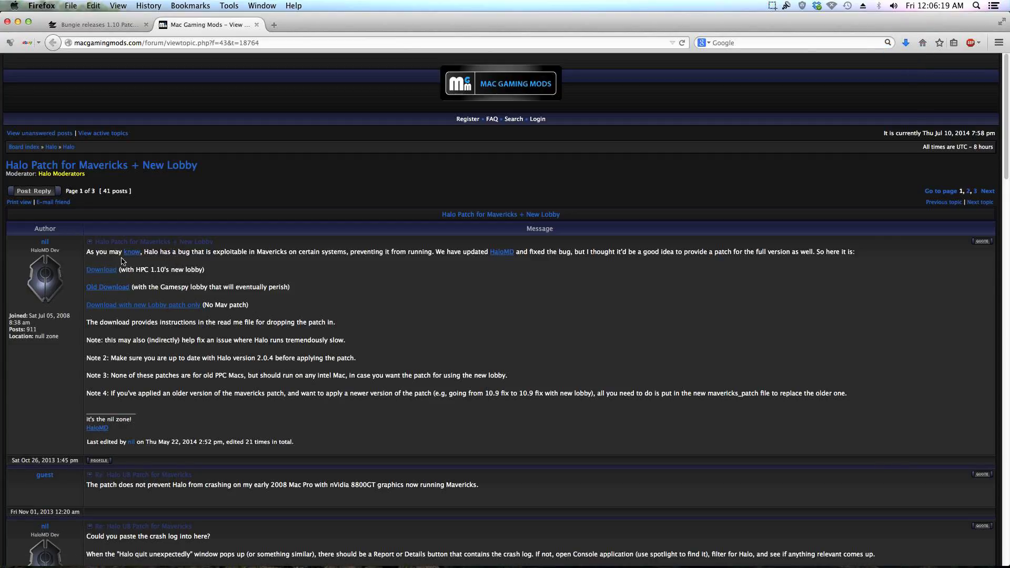
Download the Mavericks patch built for HPC 1.10's new lobby from the forum post
click(101, 270)
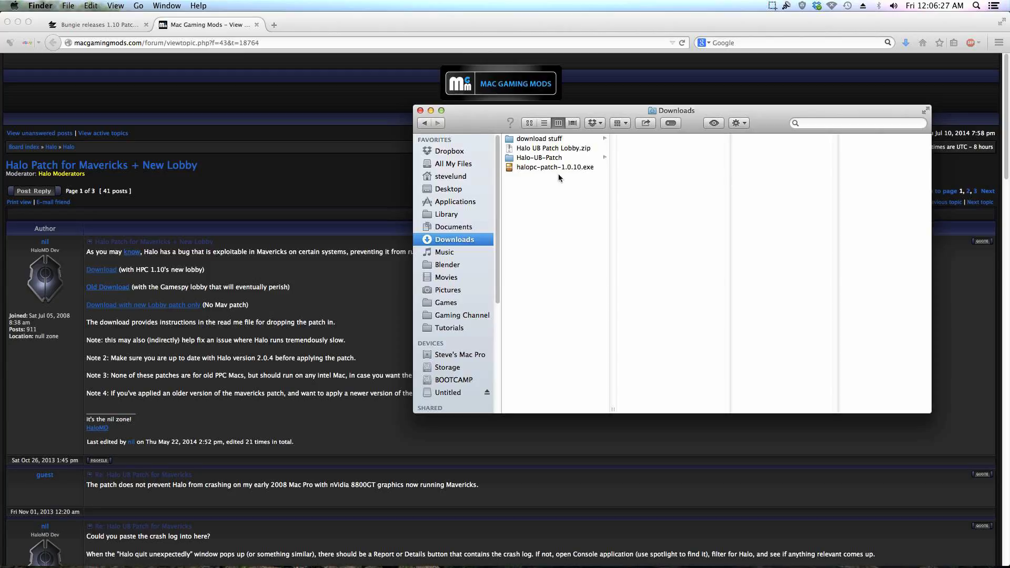
Extract halopc-patch-1.0.10.exe in Downloads, inspect haloupdate.exe, and show the Halo-UB-Patch folder contents
click(554, 167)
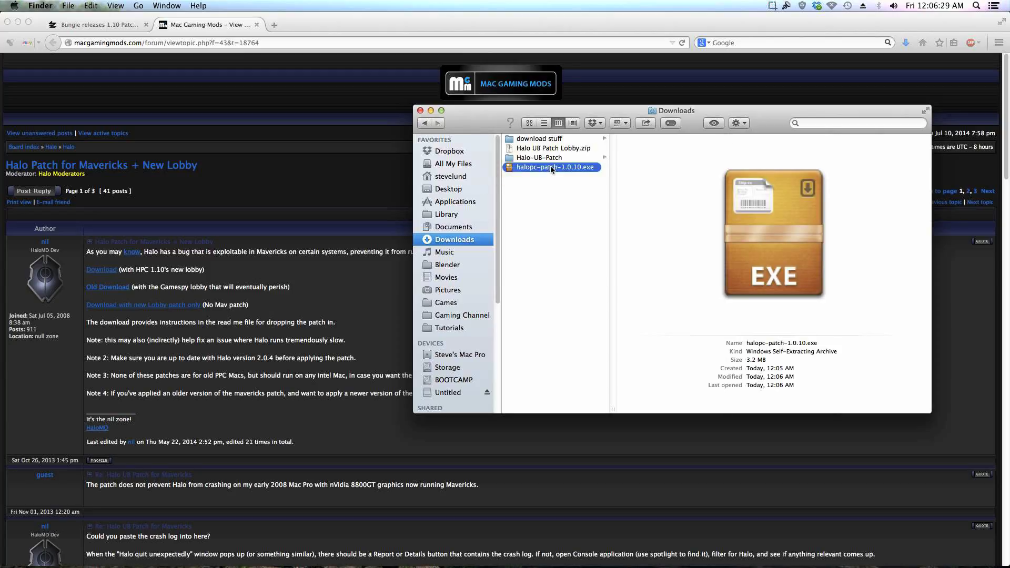
double_click(551, 167)
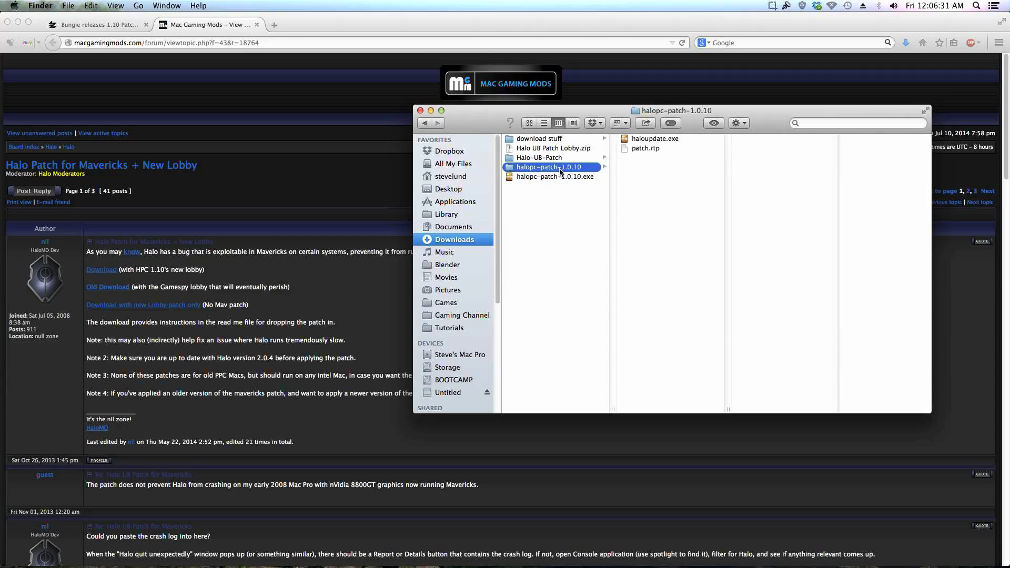
click(656, 139)
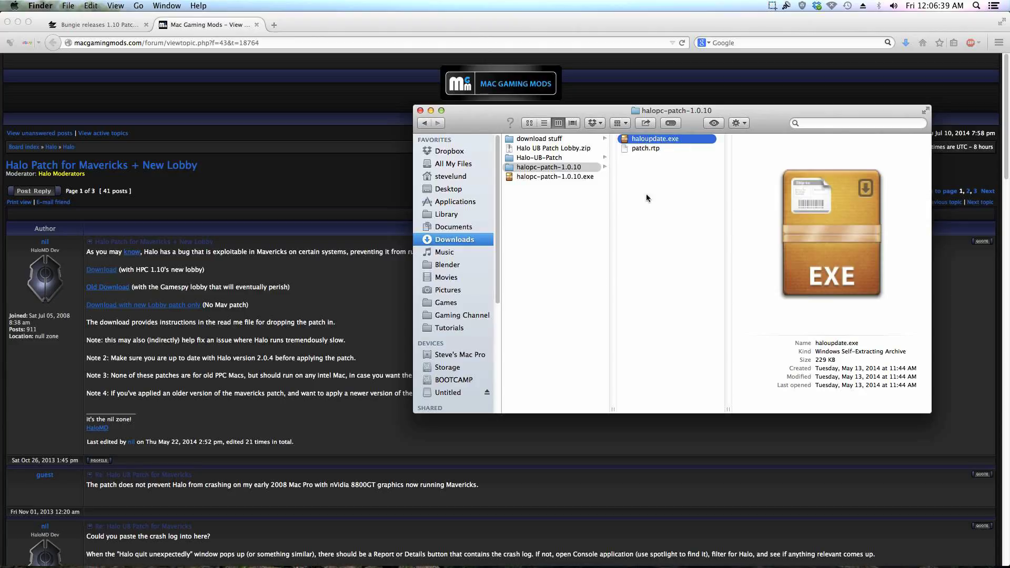
click(550, 167)
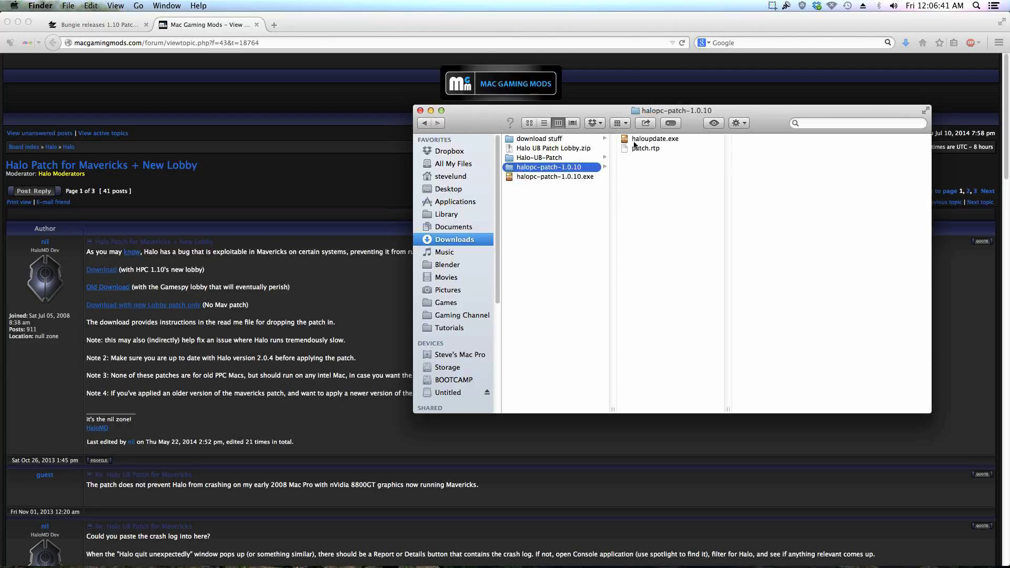
click(655, 139)
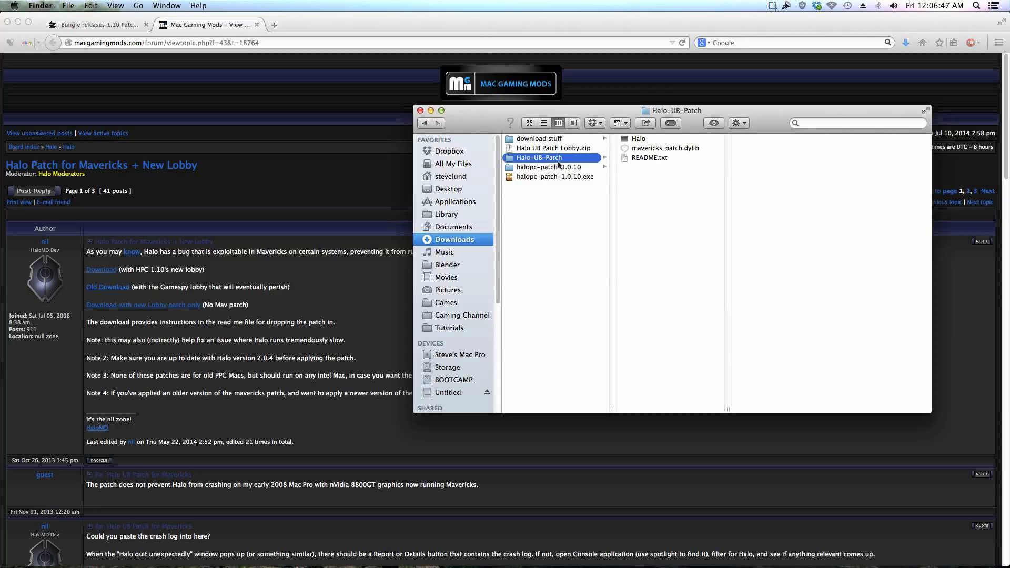
mouse_move(559, 160)
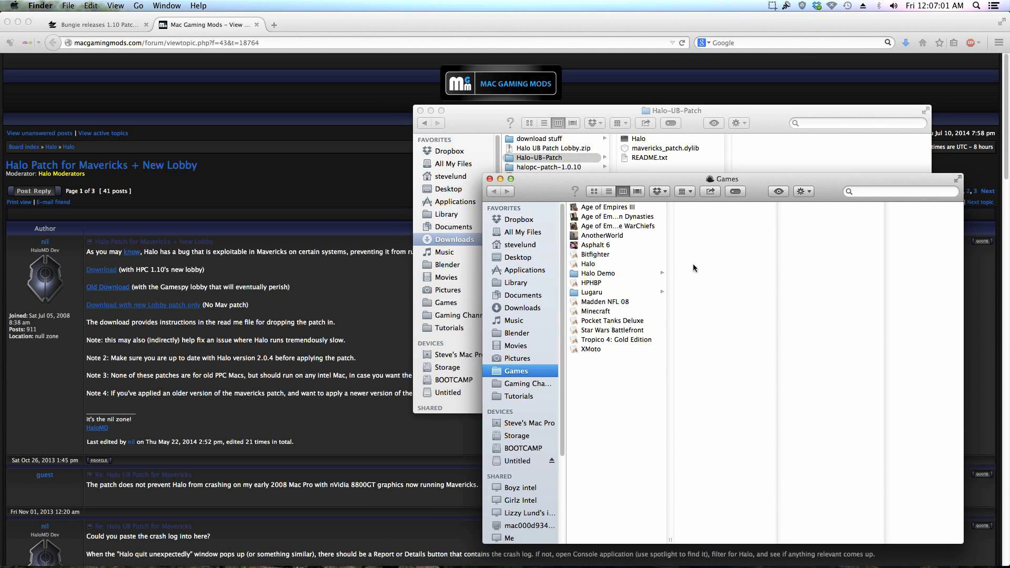
Launch the Halo application from the Games folder
click(588, 263)
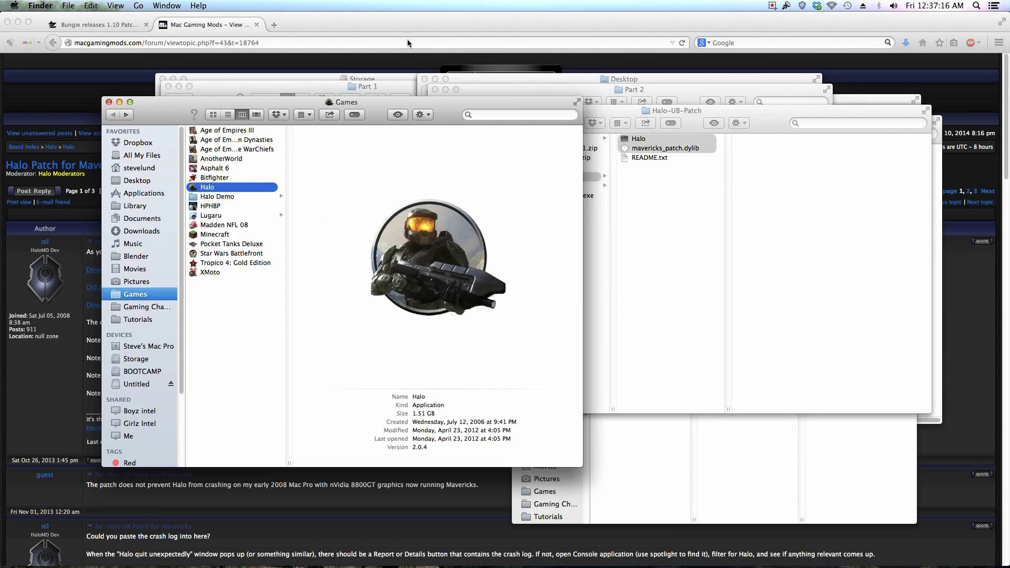
mouse_move(463, 251)
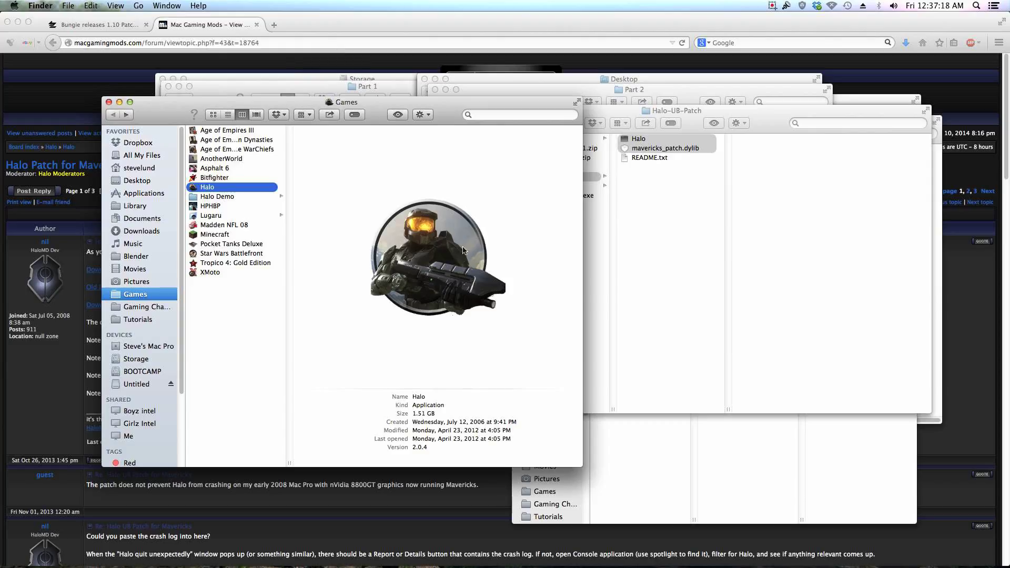
mouse_move(435, 246)
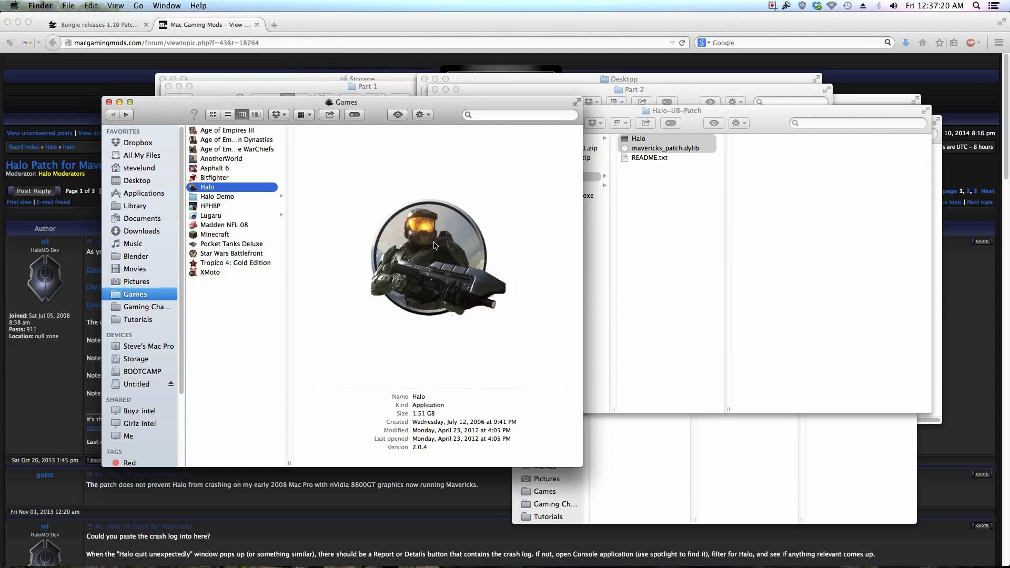
double_click(207, 187)
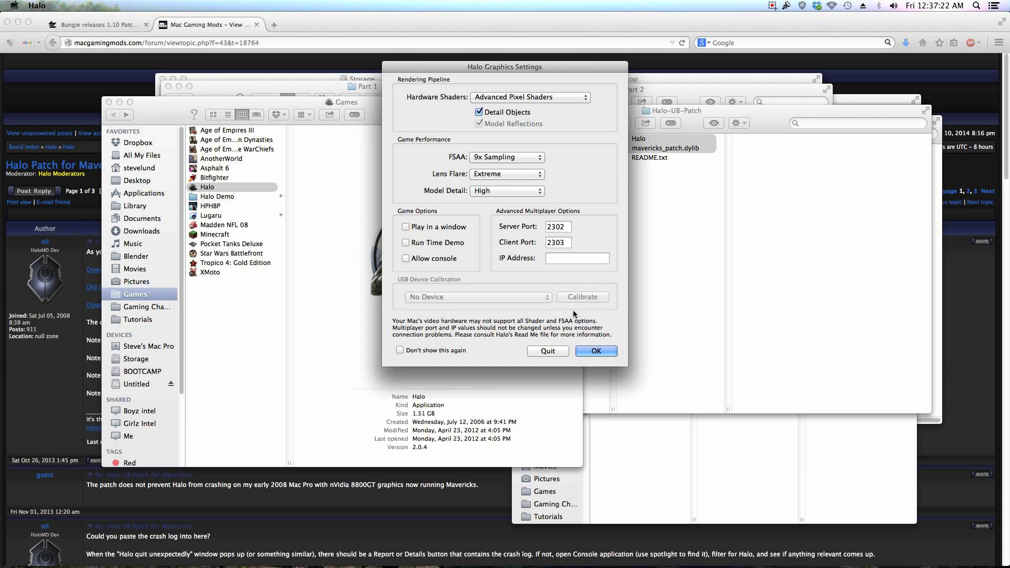
Accept the Graphics Settings dialog with OK and enter Halo's multiplayer menu
click(594, 351)
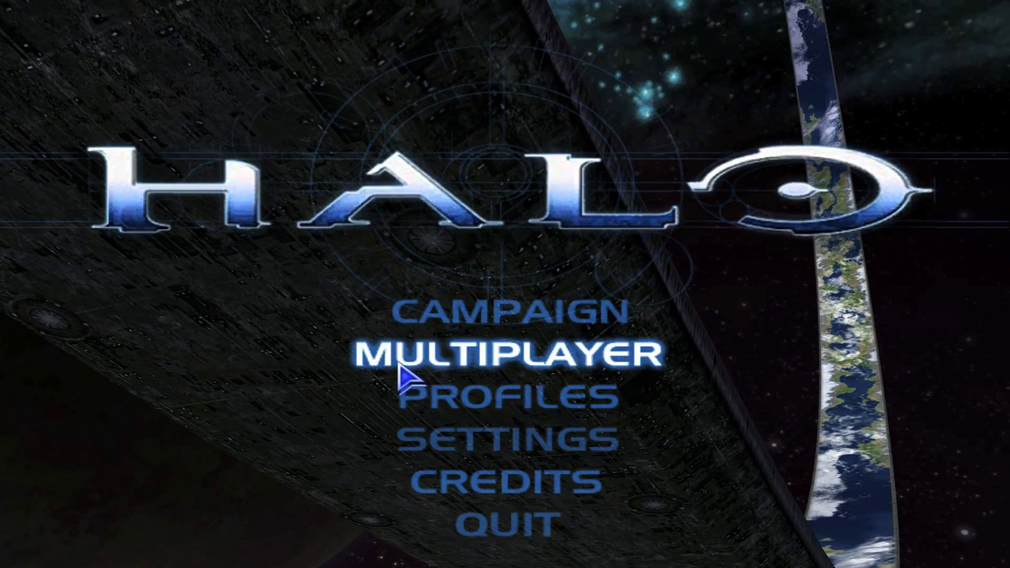
click(512, 353)
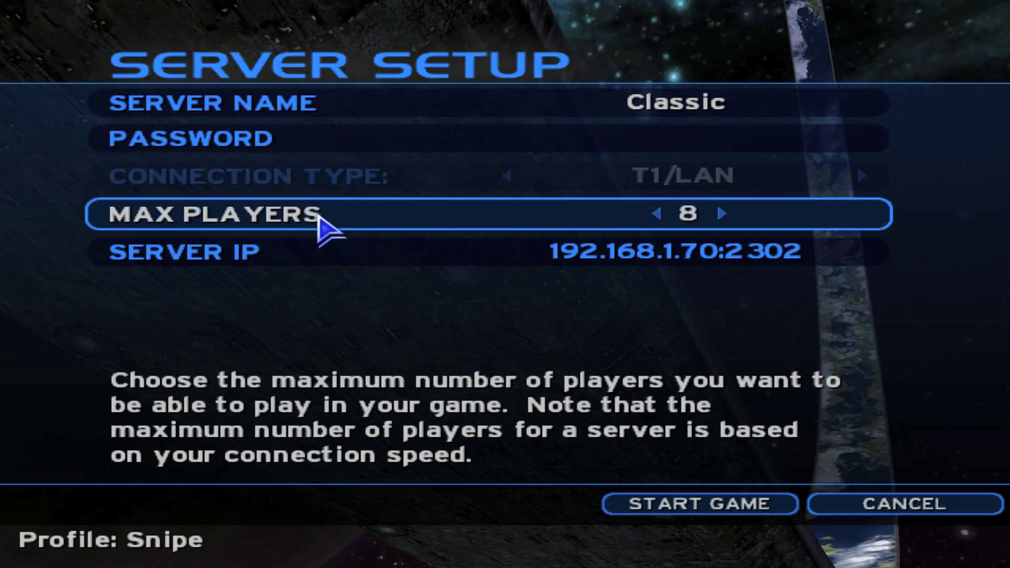
Leave the Classic Server Setup screen and quit Halo back to the Finder Games window
click(698, 504)
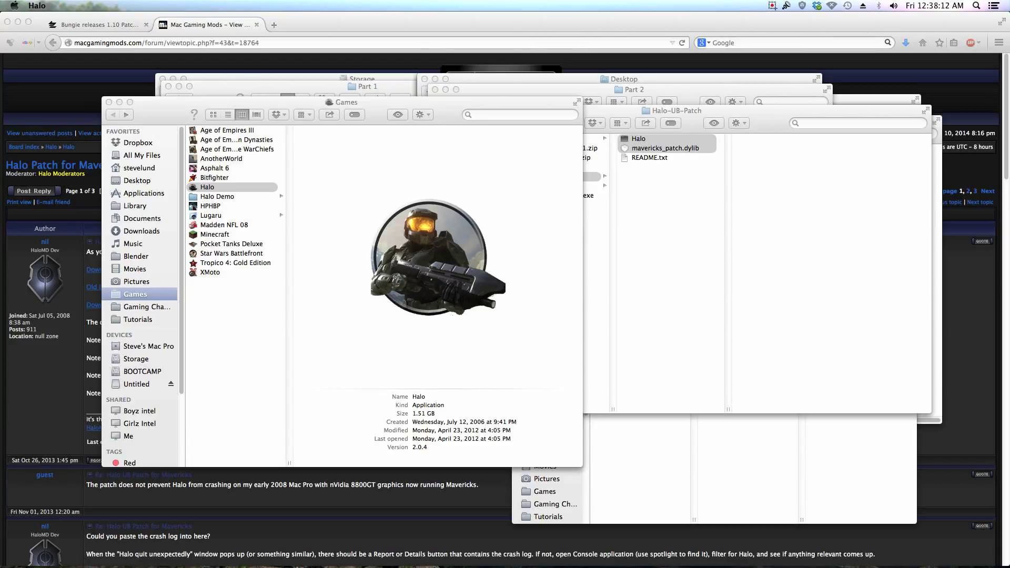
Show Halo's package contents, open Contents/MacOS, and rename the Halo executable to HaloUB
click(208, 187)
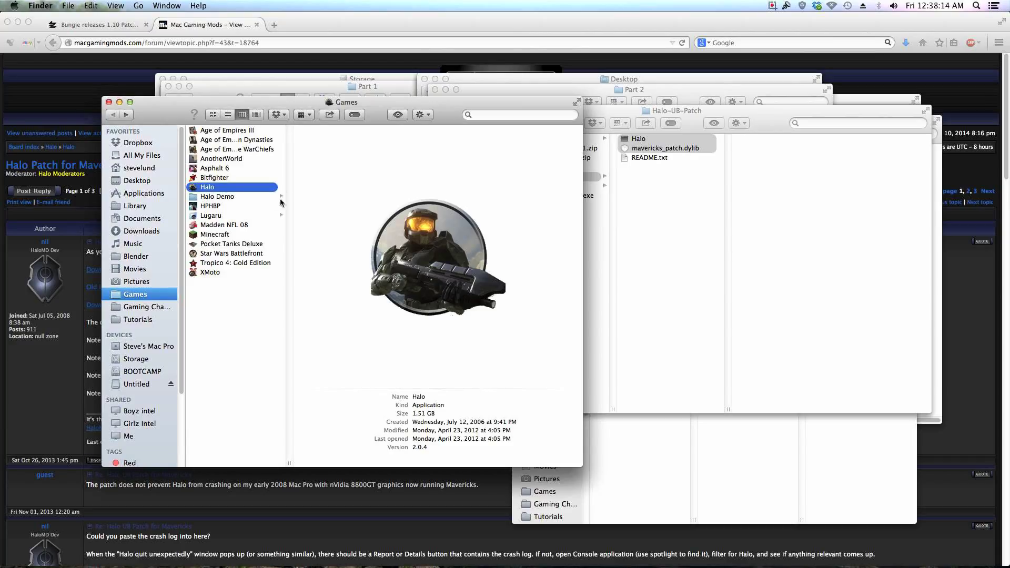
right_click(207, 187)
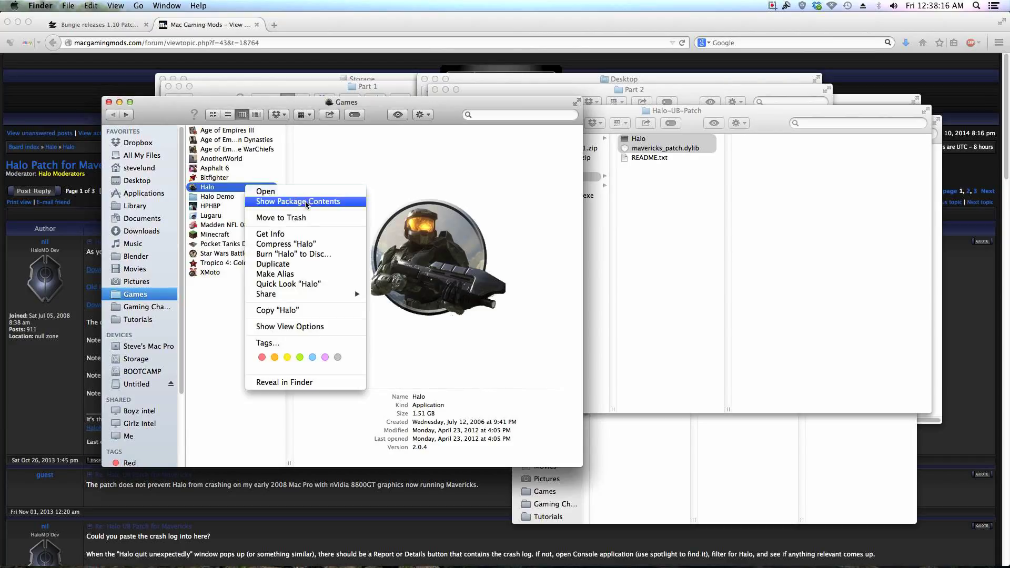
click(298, 201)
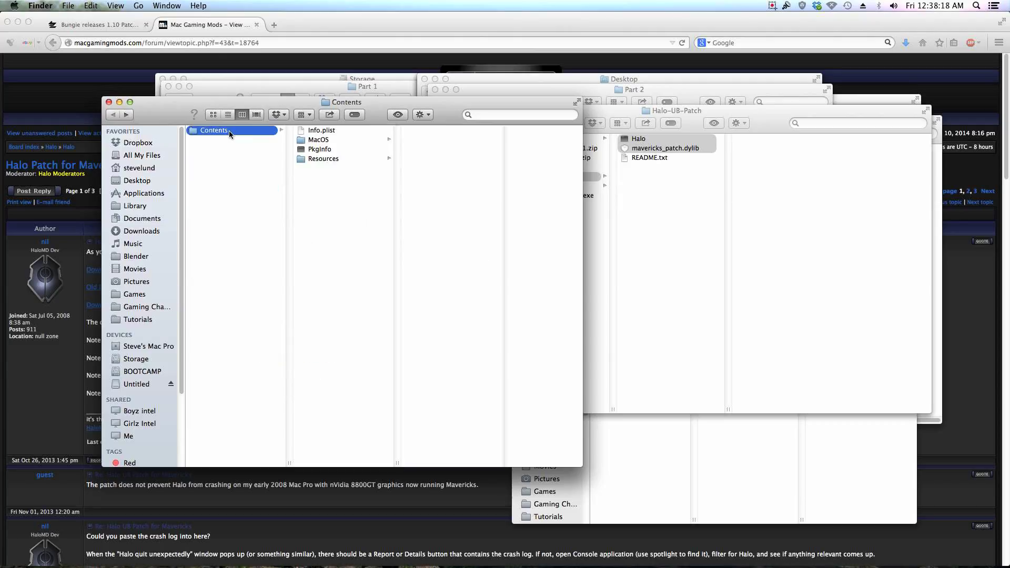
click(318, 140)
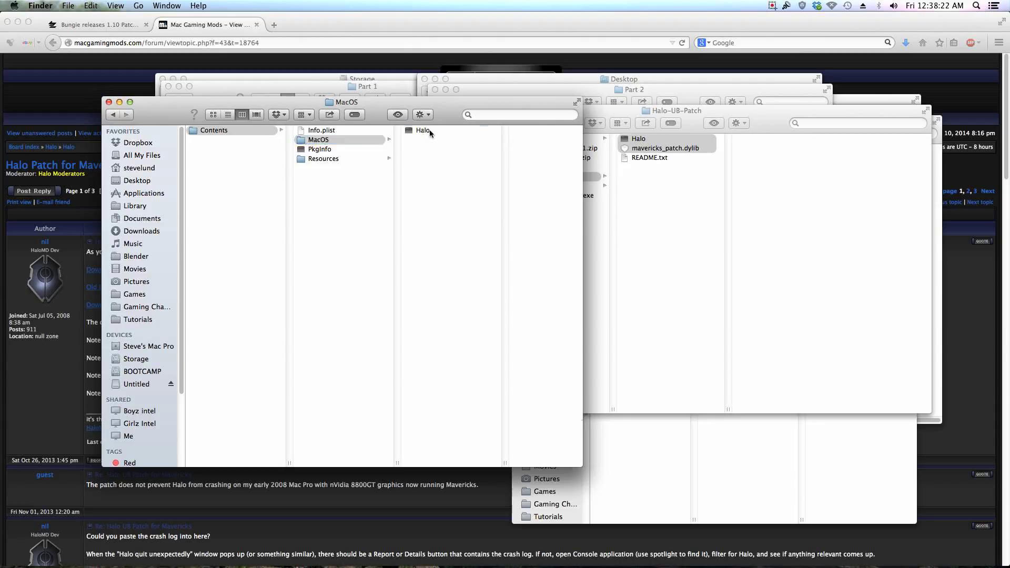
click(423, 131)
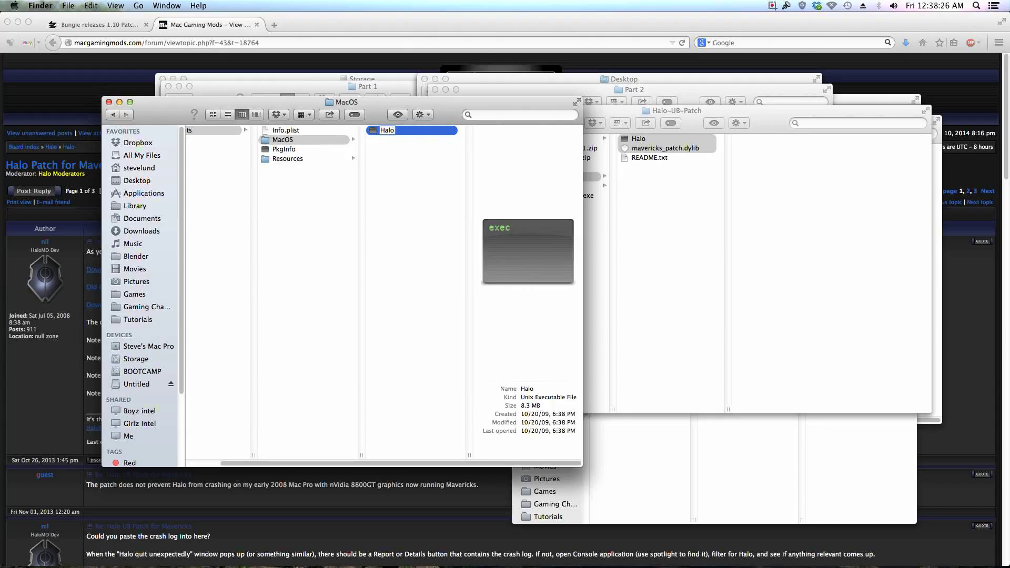
text(U)
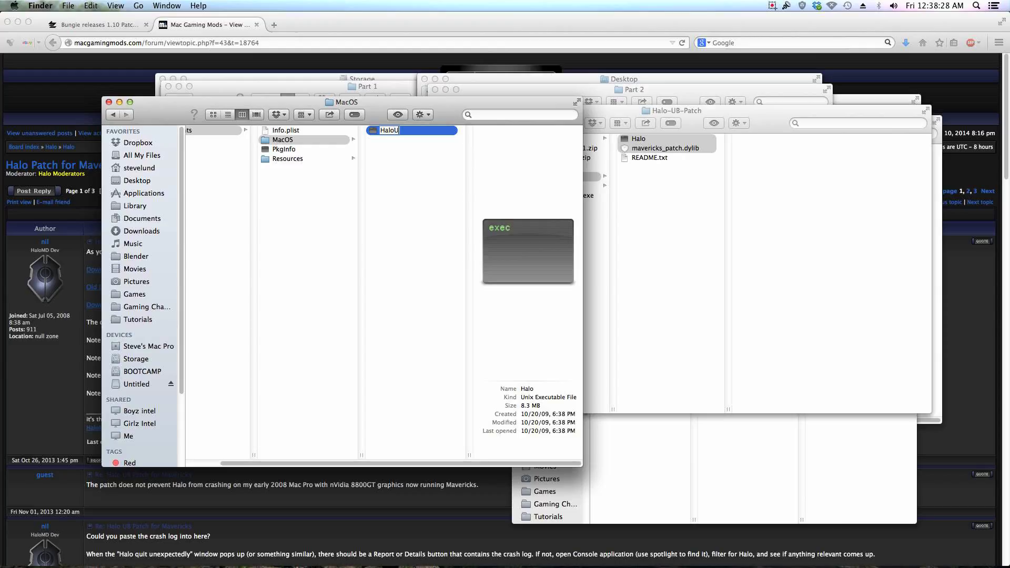
text(B)
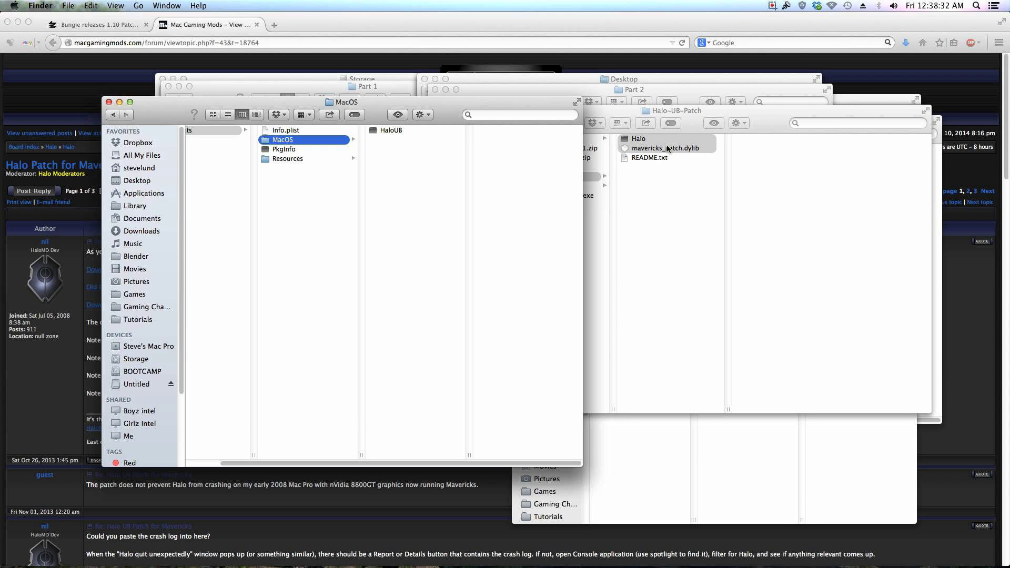
Drag Halo and mavericks_patch.dylib into the MacOS folder beside HaloUB, then return to Games
drag(664, 147, 501, 153)
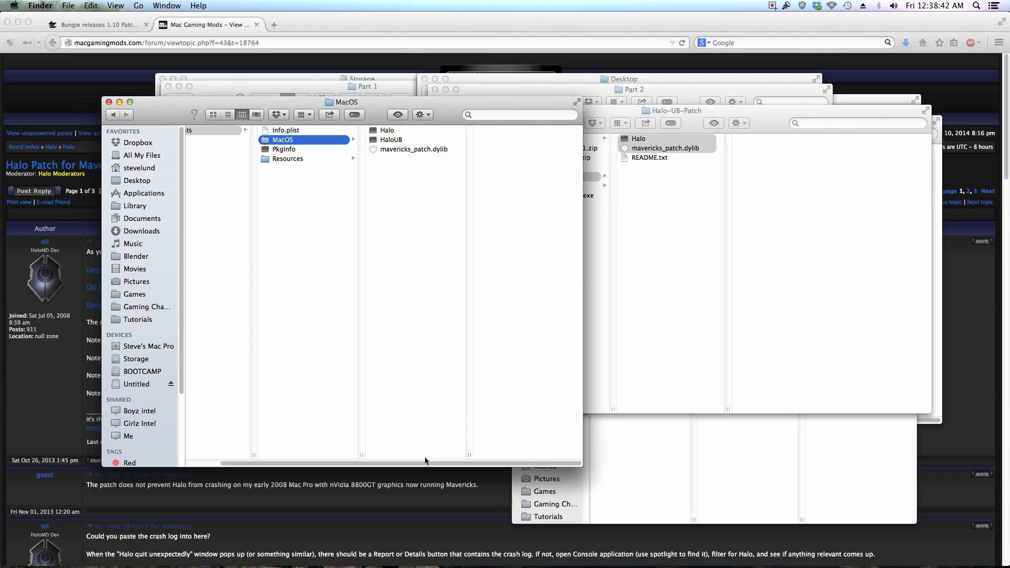
click(113, 114)
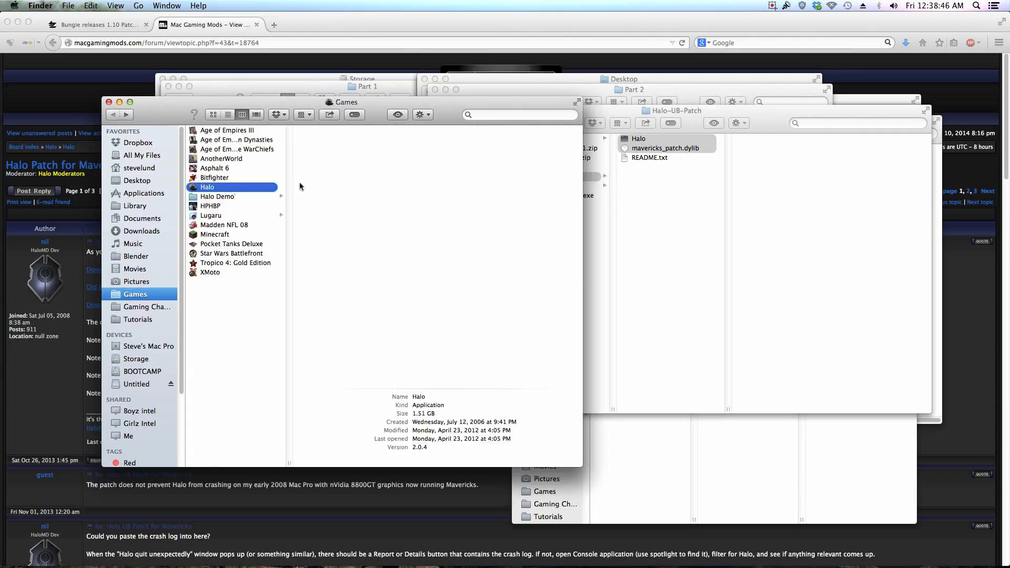
Launch patched Halo, accept Graphics Settings and start a multiplayer Oddball match
double_click(207, 187)
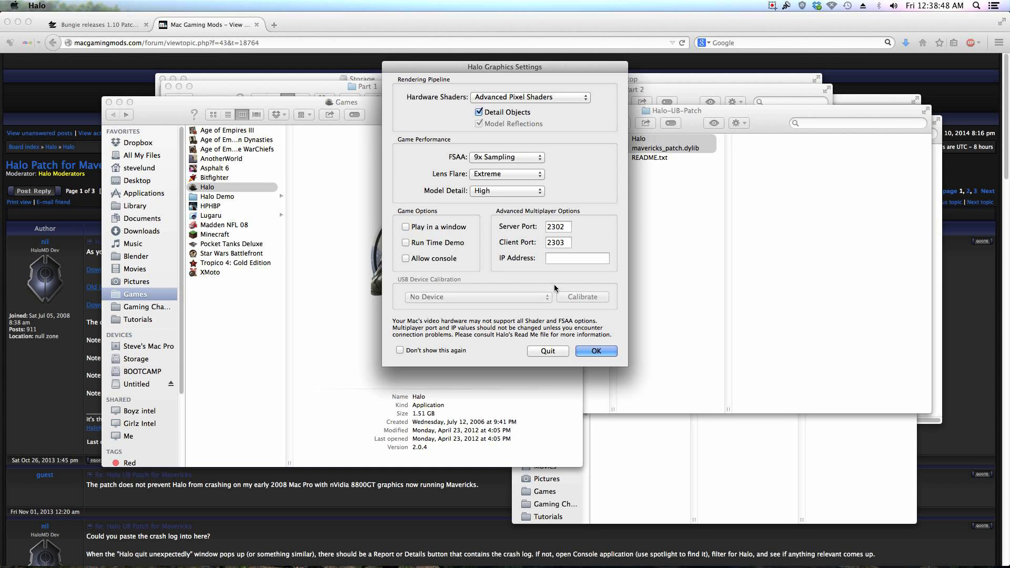
click(594, 351)
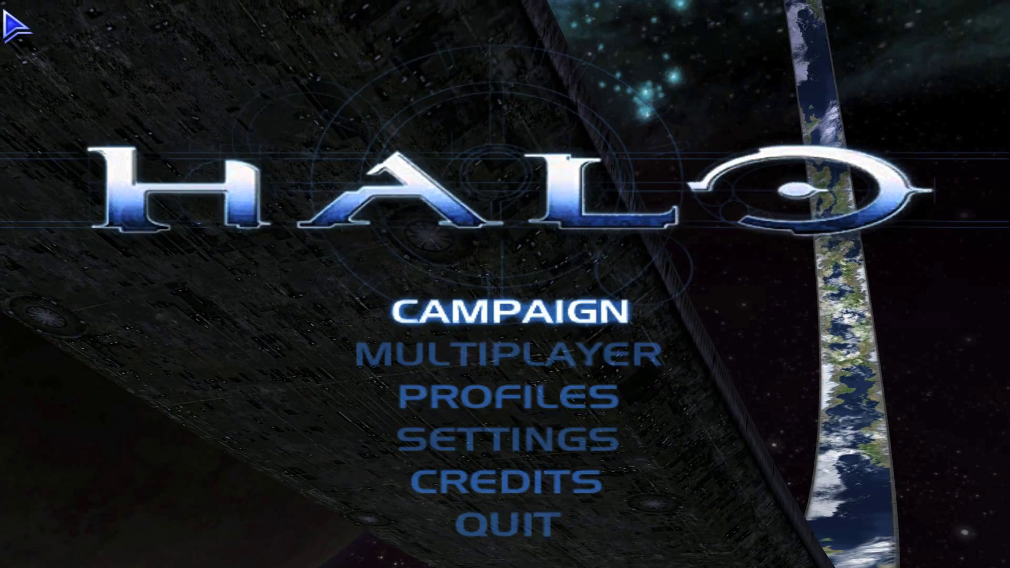
click(502, 353)
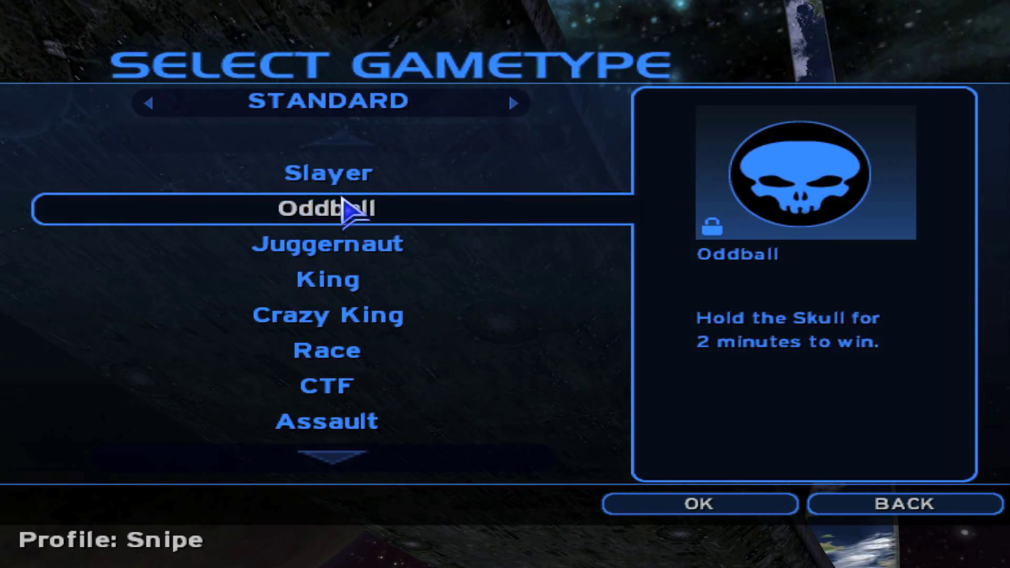
click(698, 504)
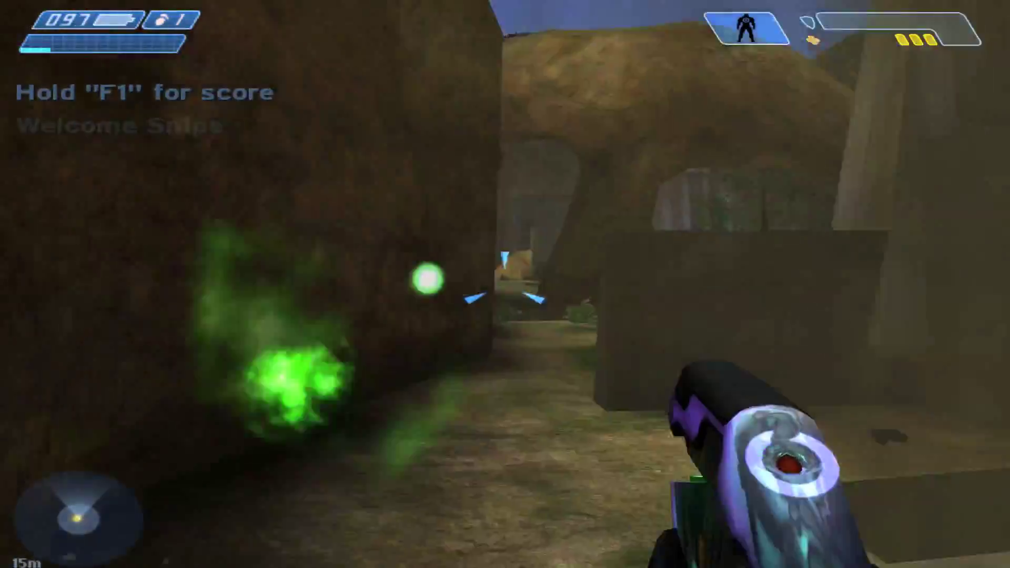
Pause the Oddball match and leave the game for the main menu
key(Escape)
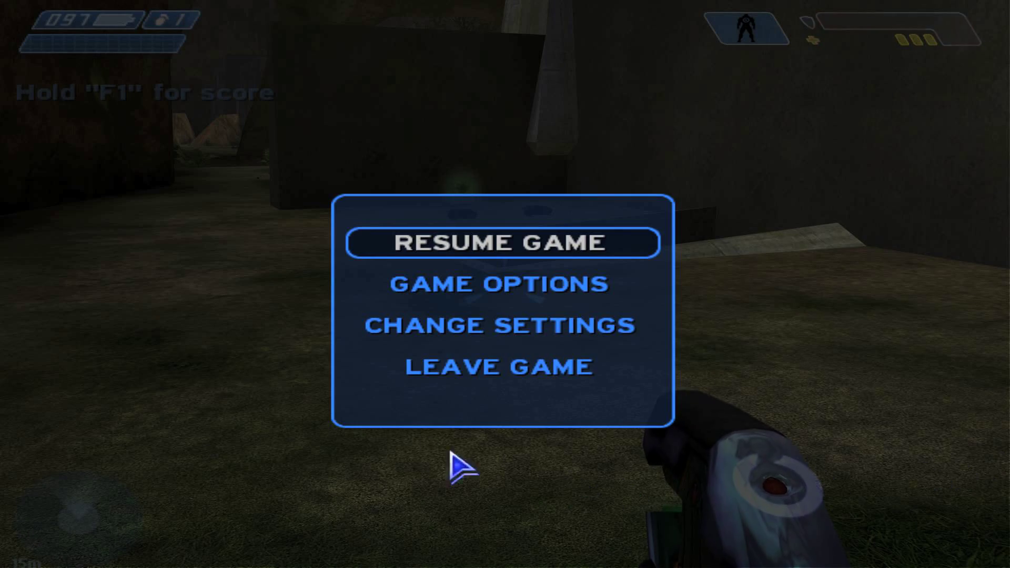
click(497, 366)
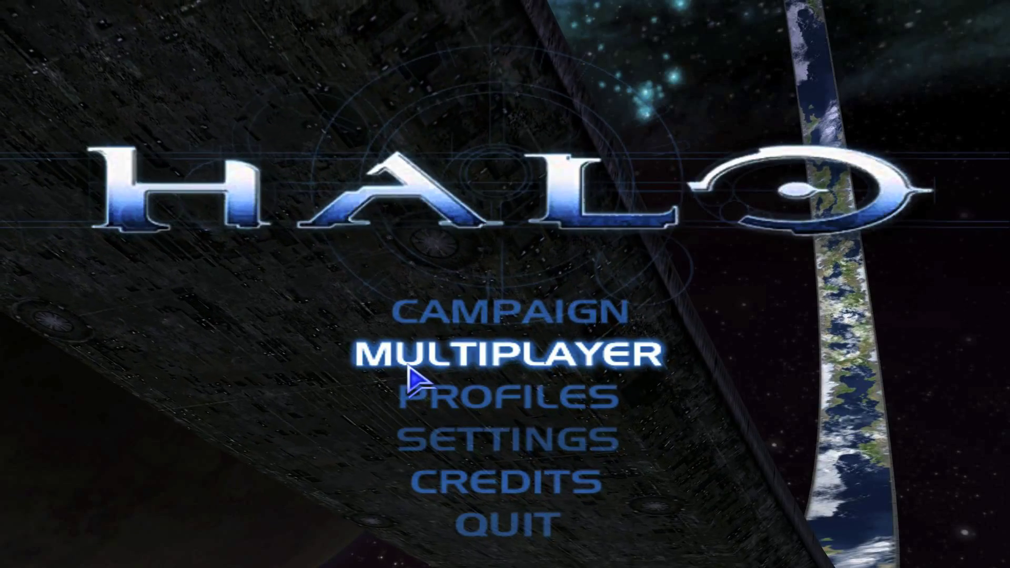
Go to Multiplayer > Join Game Internet and load the lobby's list of servers
click(510, 355)
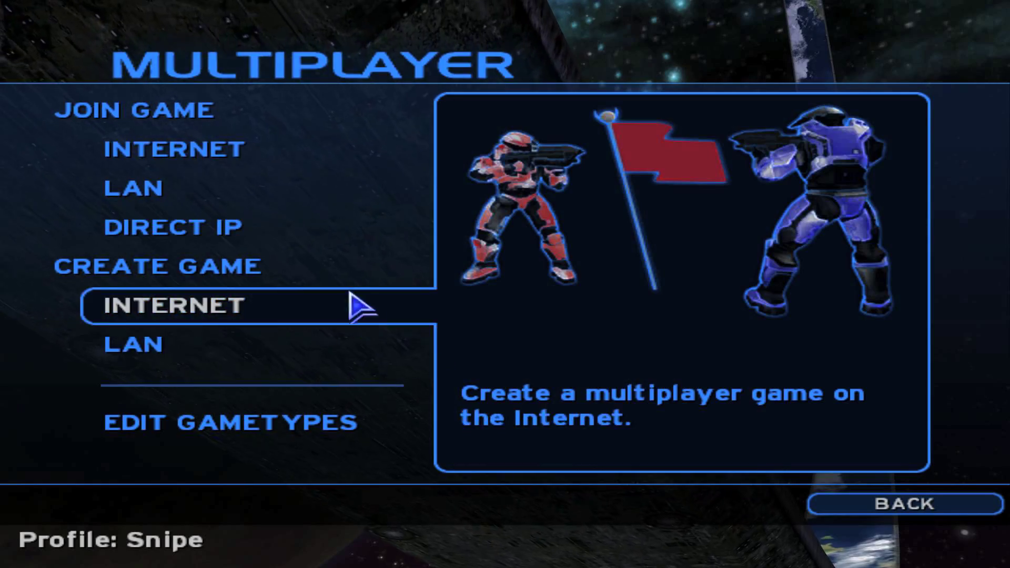
click(173, 305)
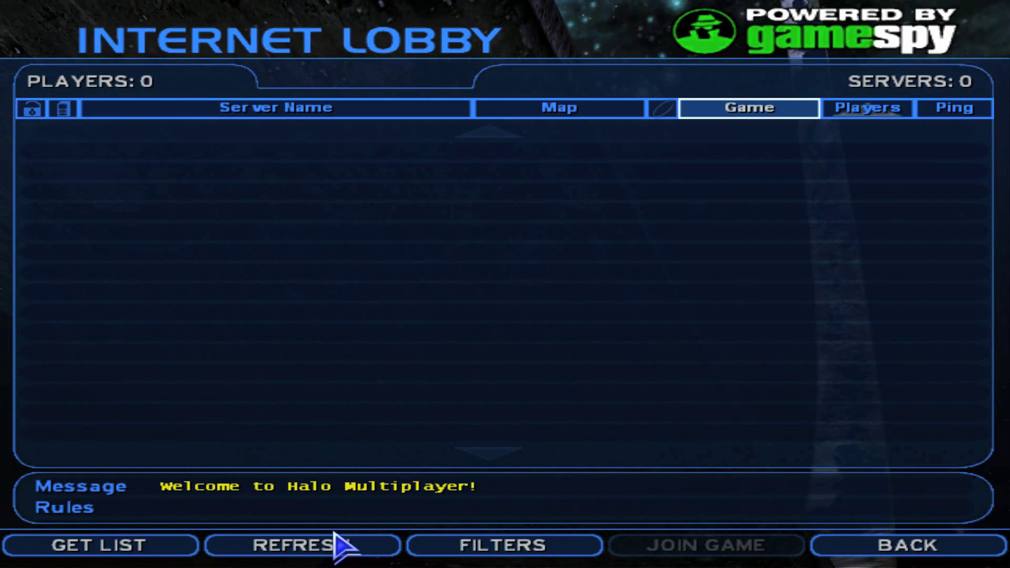
click(300, 545)
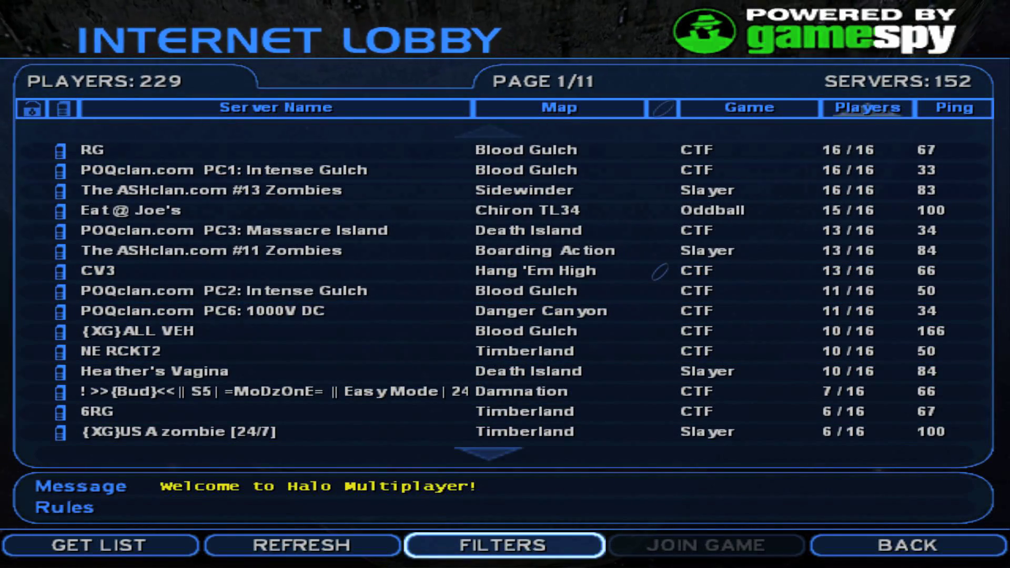
Back out to the main menu and choose Quit to exit Halo
click(902, 545)
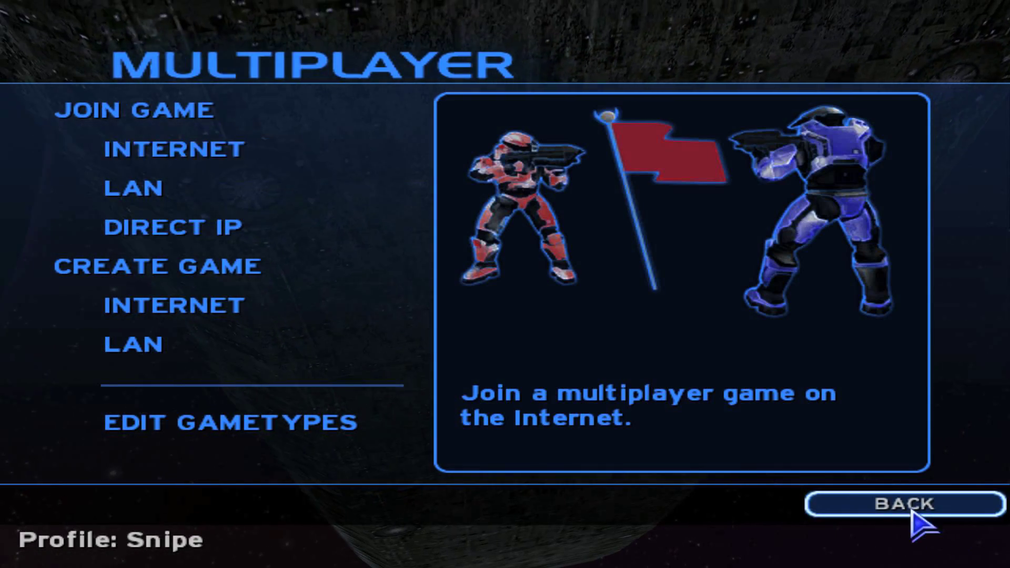
click(905, 504)
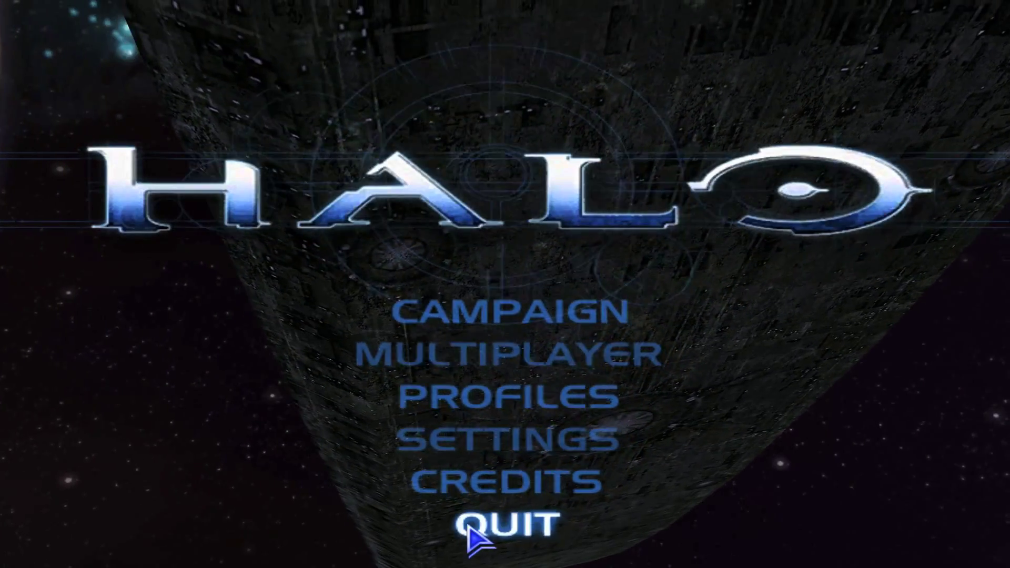
click(519, 523)
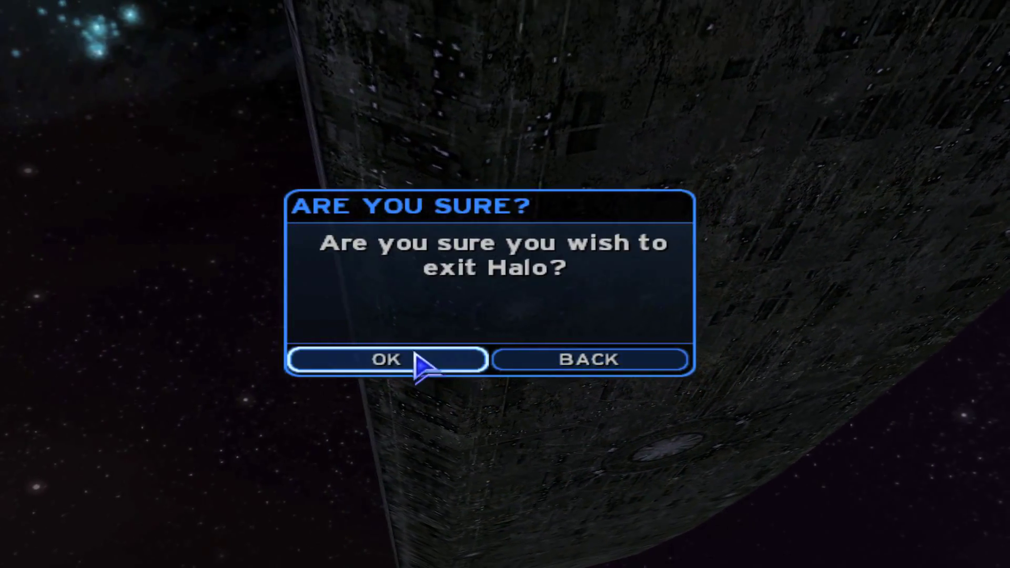
Confirm the Are You Sure dialog so Halo quits back to the Finder Games folder
click(385, 359)
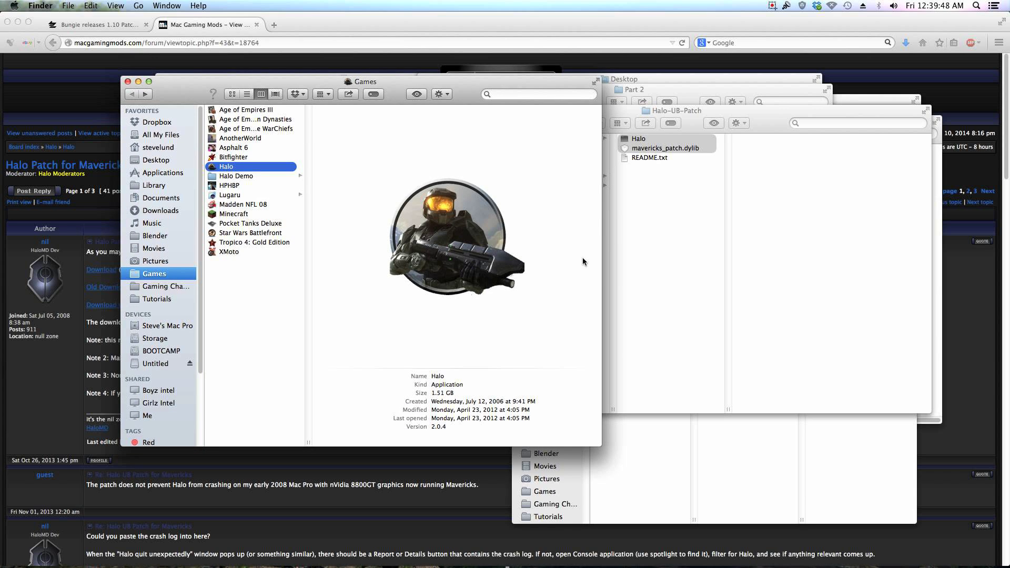
mouse_move(642, 261)
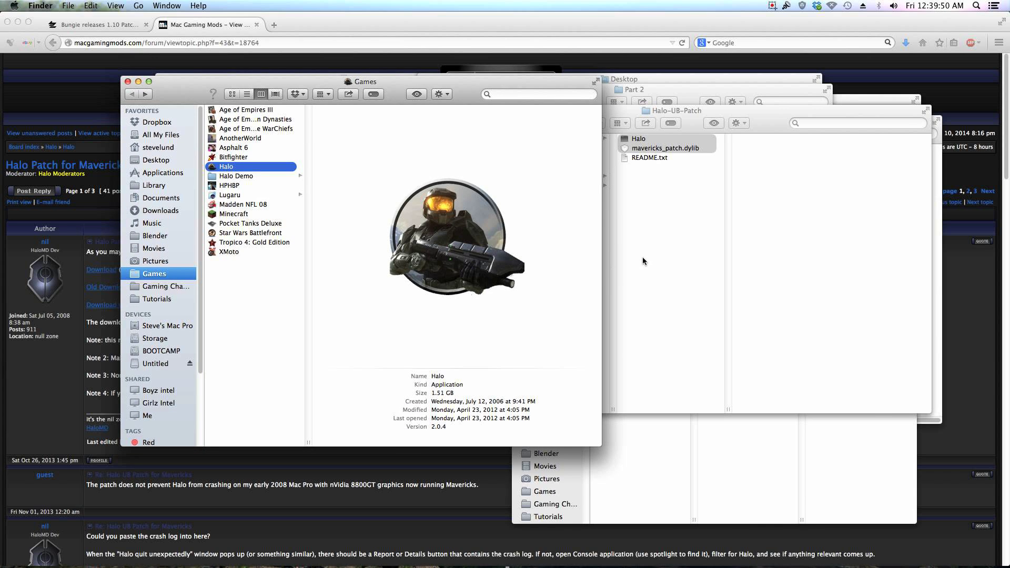